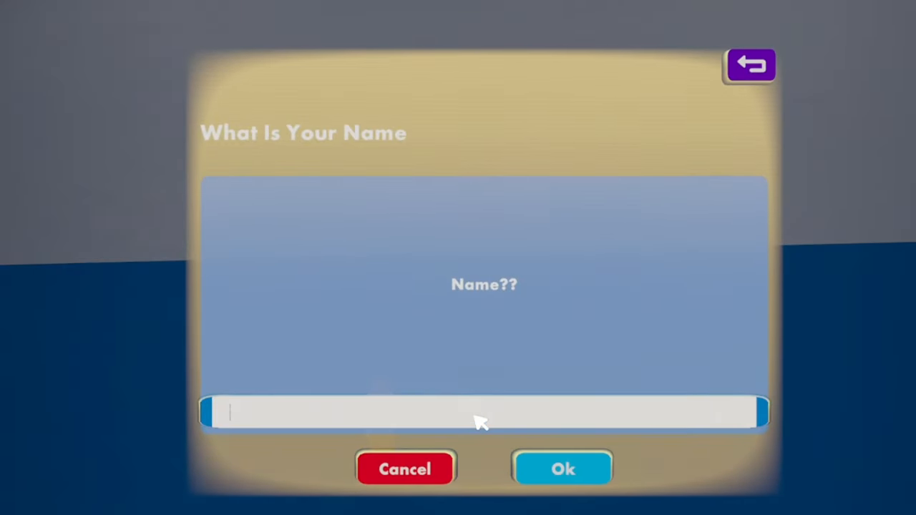
Answer the name prompt with 'joe' and the age prompt with '17'.
{"action": "type", "text": "joe"}
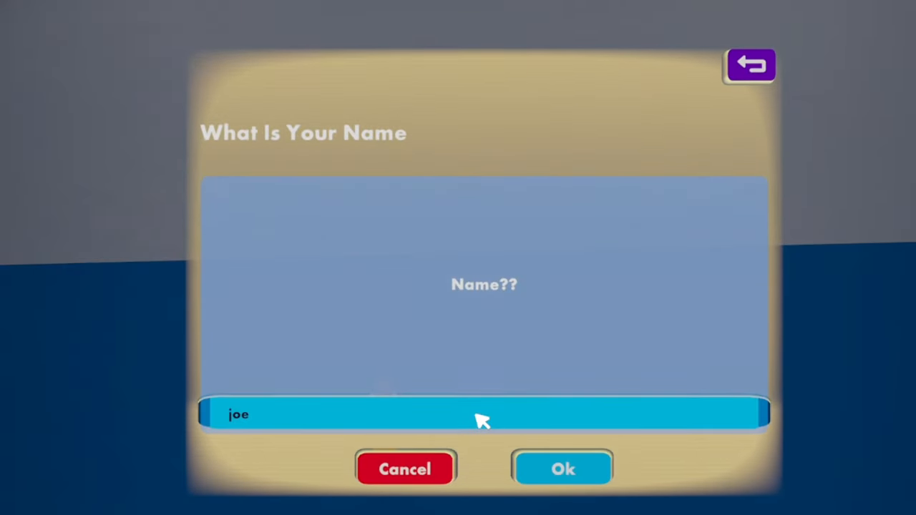
{"action": "left_click", "coordinate": [563, 468]}
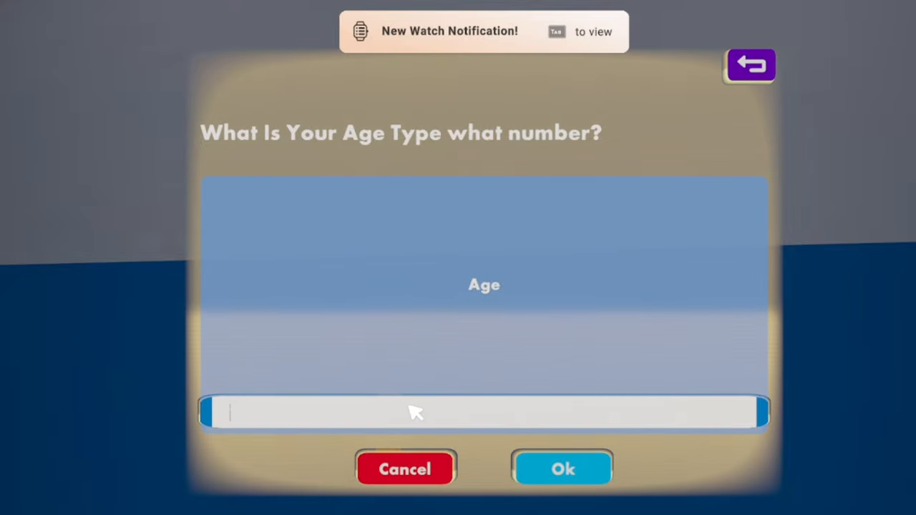
{"action": "type", "text": "17"}
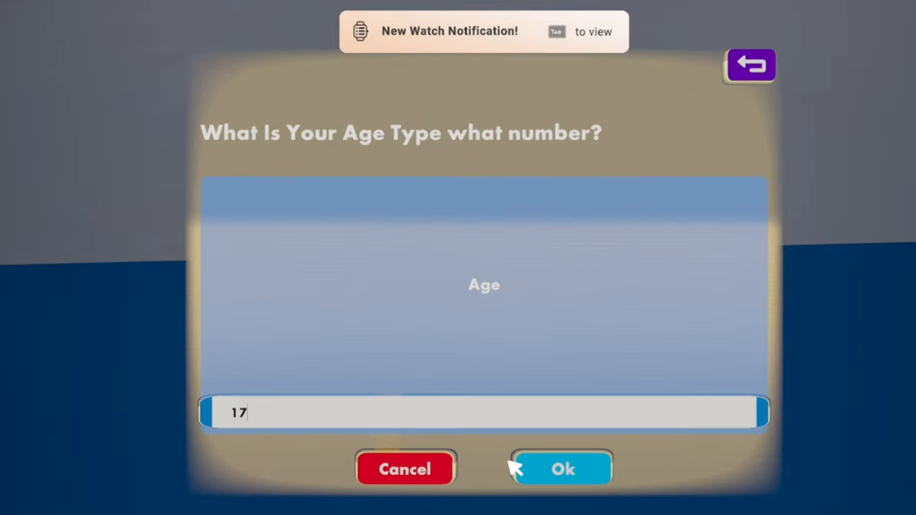
{"action": "left_click", "coordinate": [562, 469]}
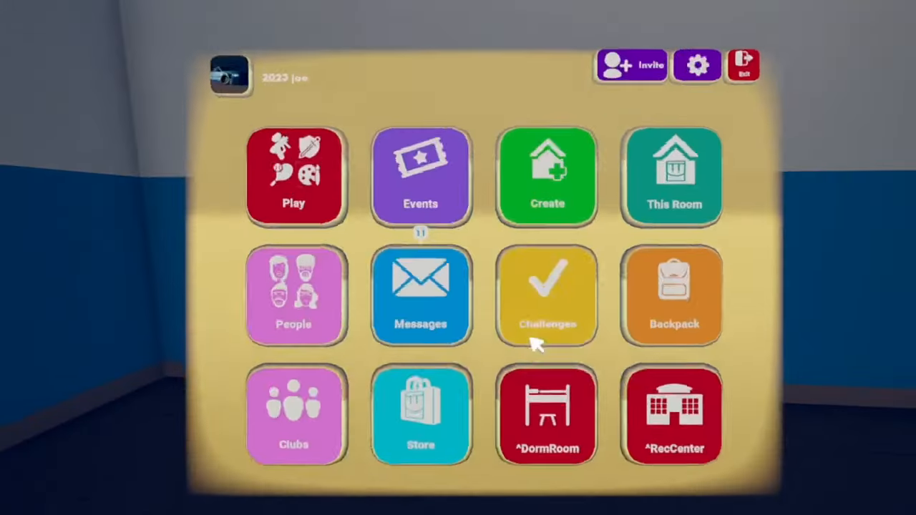
Search the palette for 'promp' and 'if' to add Prompt Local Player and If chips.
{"action": "left_click", "coordinate": [672, 296]}
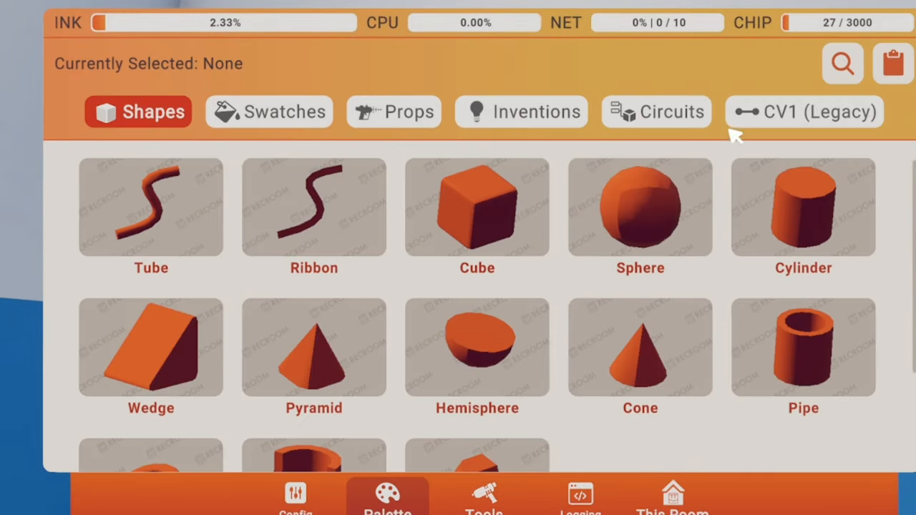
{"action": "left_click", "coordinate": [843, 63]}
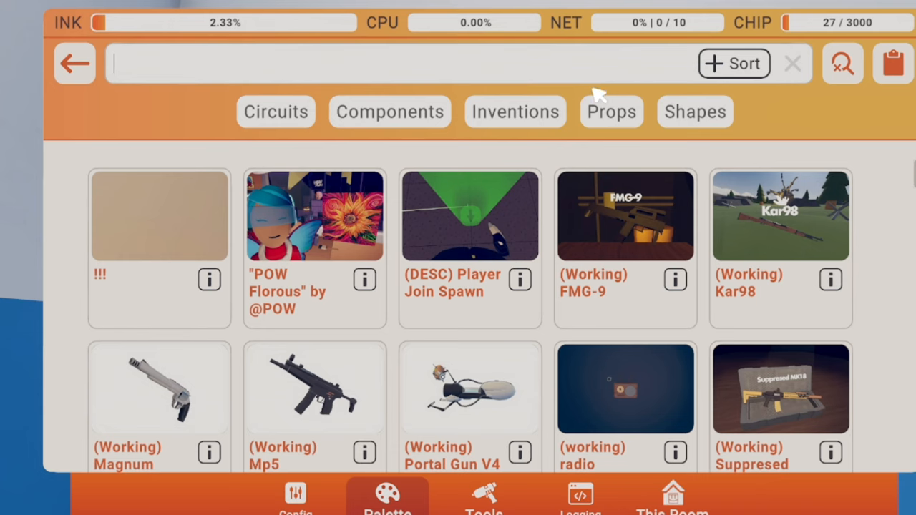
{"action": "type", "text": "promp"}
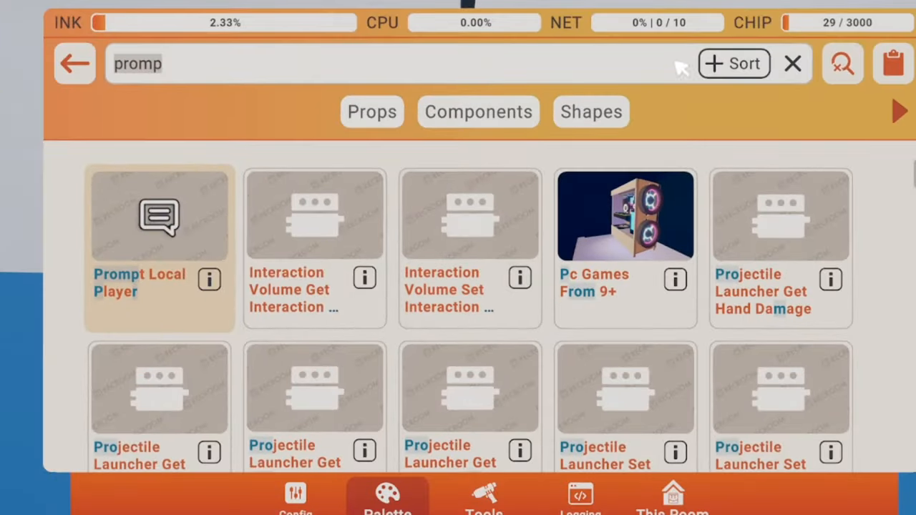
{"action": "type", "text": "if"}
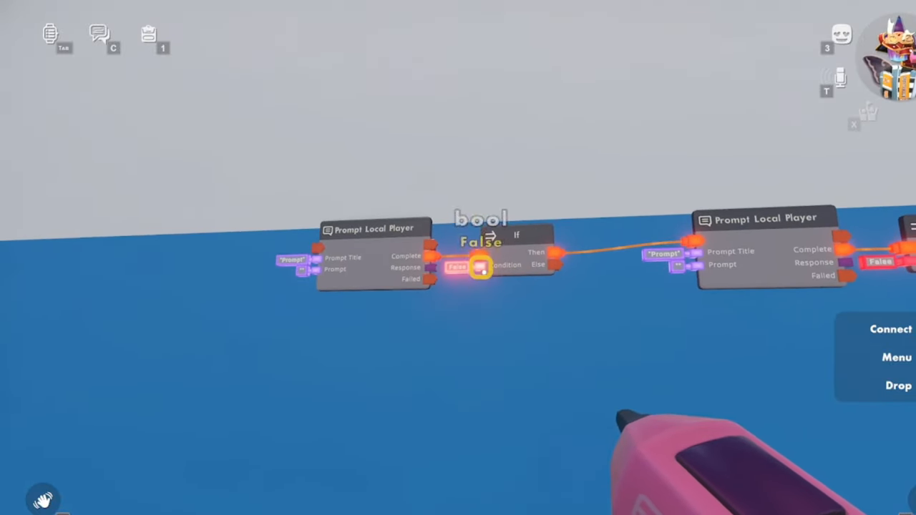
Open the palette to look up the To String chip.
{"action": "left_click", "coordinate": [480, 266]}
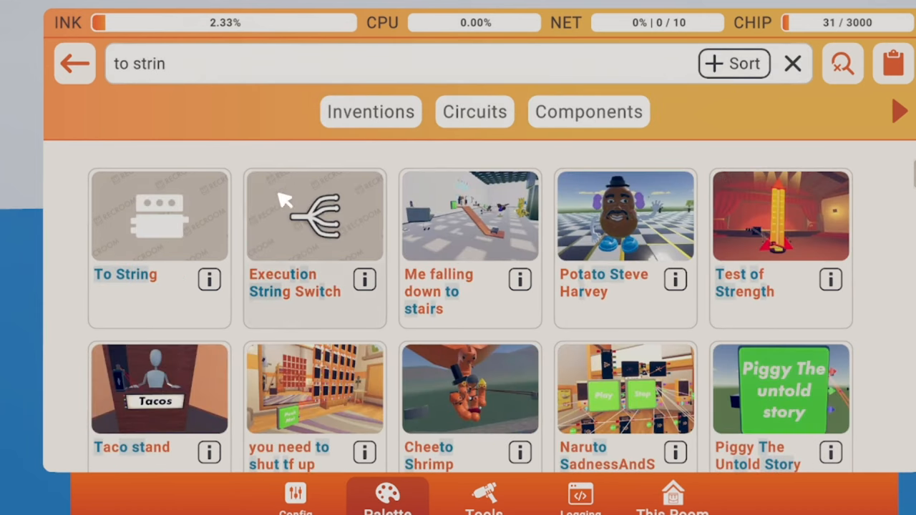
Spawn the To String chip, then search the palette for 'string f'.
{"action": "left_click", "coordinate": [158, 215]}
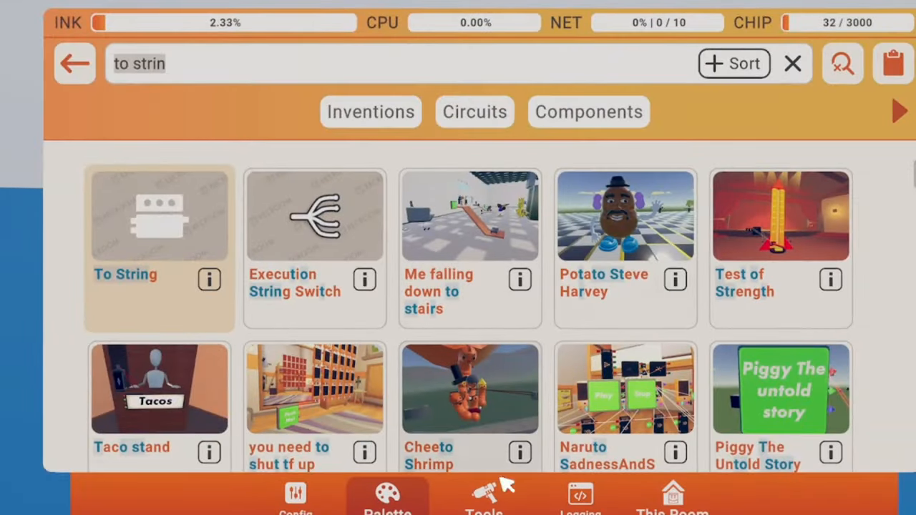
{"action": "left_click", "coordinate": [793, 63]}
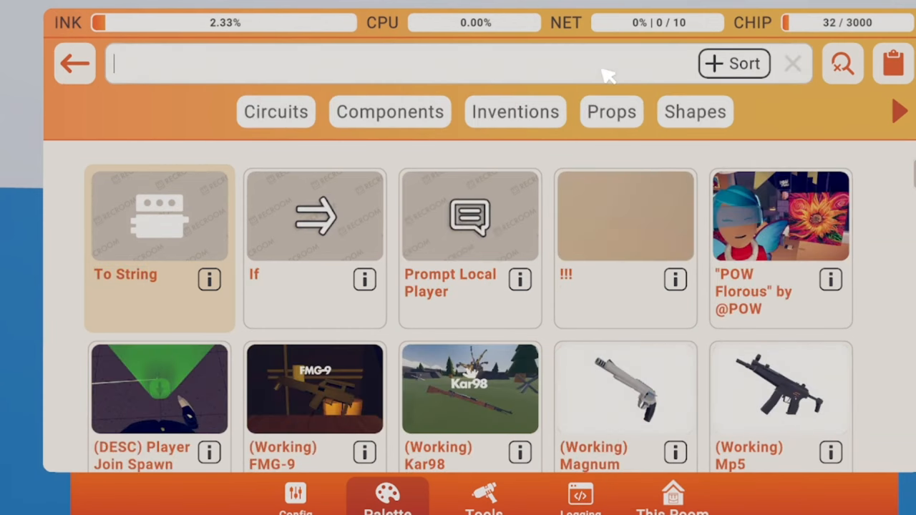
{"action": "type", "text": "string f"}
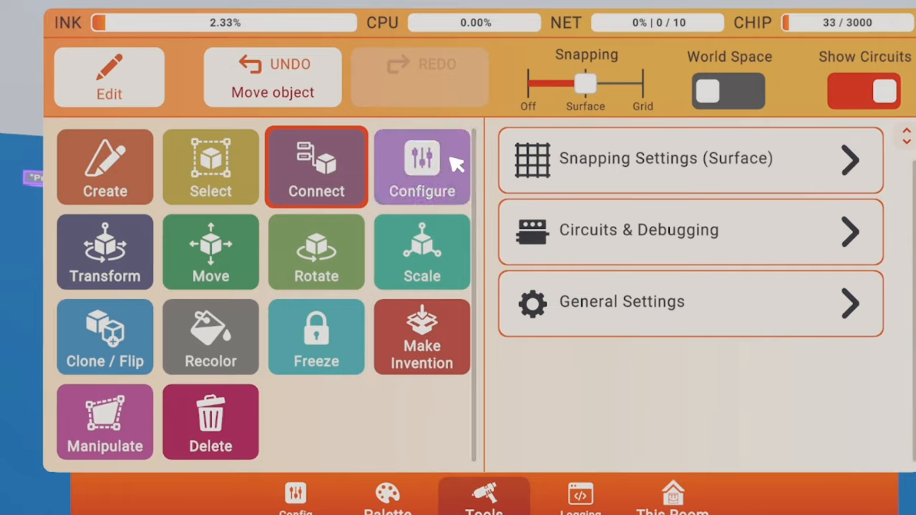
Add a second Value input to String Format and wire To String's result in.
{"action": "left_click", "coordinate": [421, 167]}
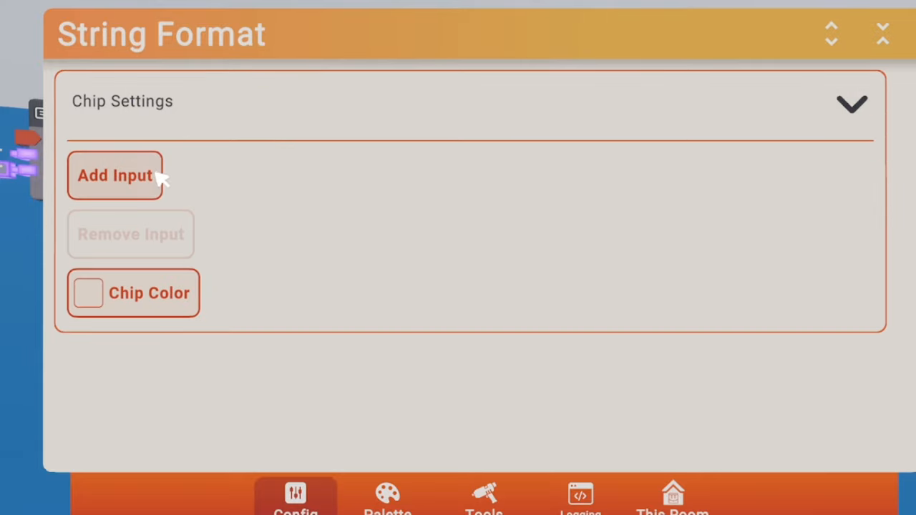
{"action": "left_click", "coordinate": [115, 176]}
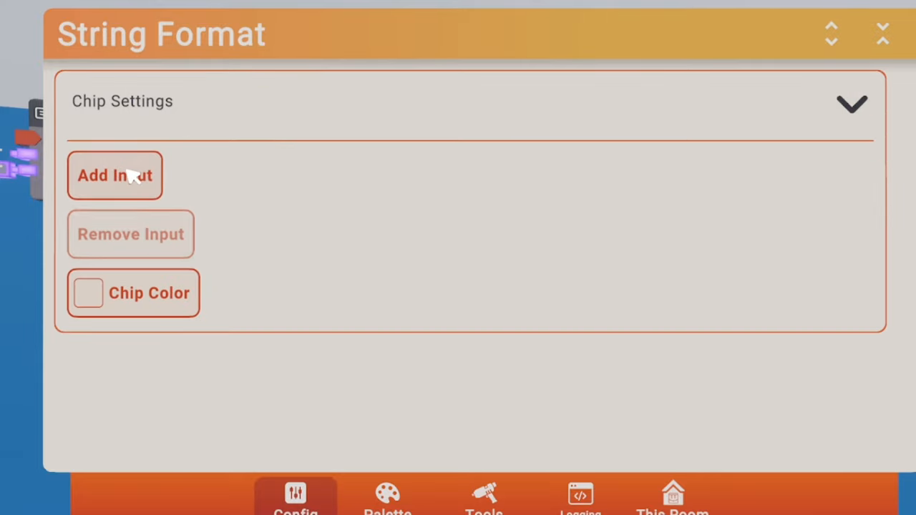
{"action": "left_click", "coordinate": [883, 34]}
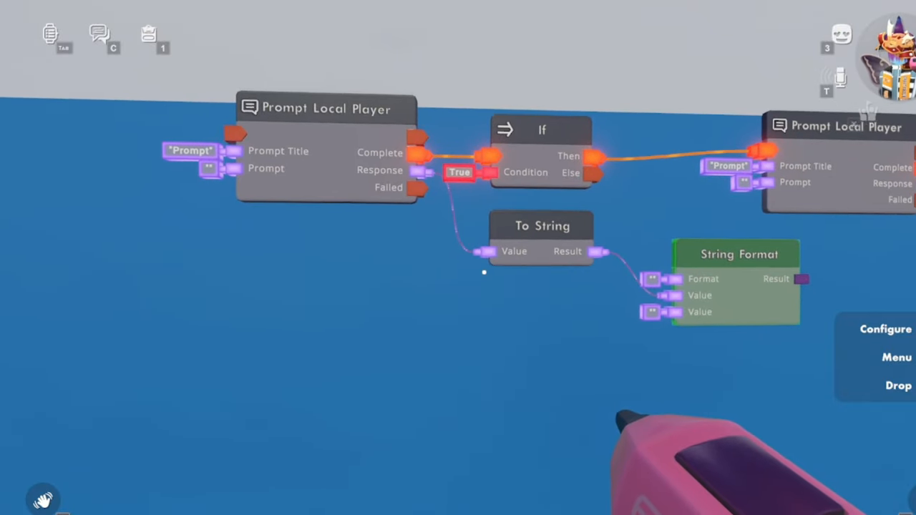
Open the Prompt Local Player chip's Prompt Title value for editing.
{"action": "left_click", "coordinate": [484, 497]}
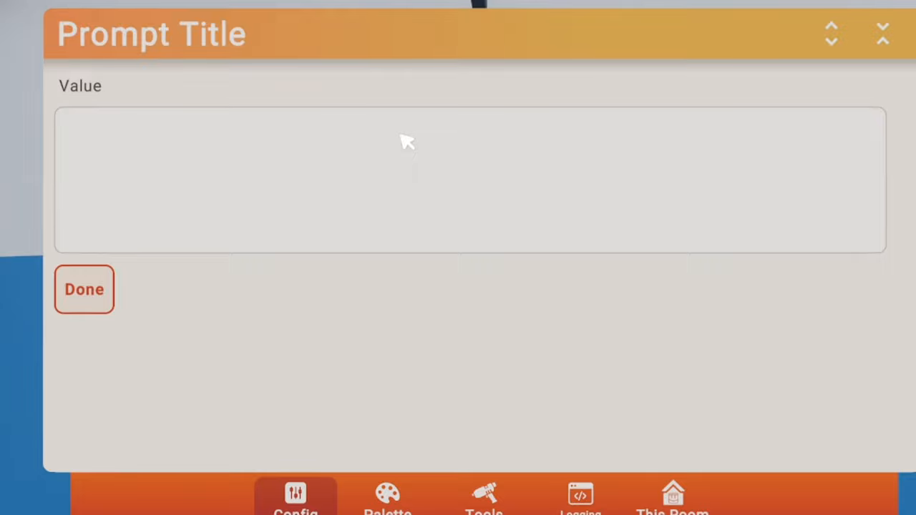
Set the first prompt chip's title text to 'Name'.
{"action": "type", "text": "Players"}
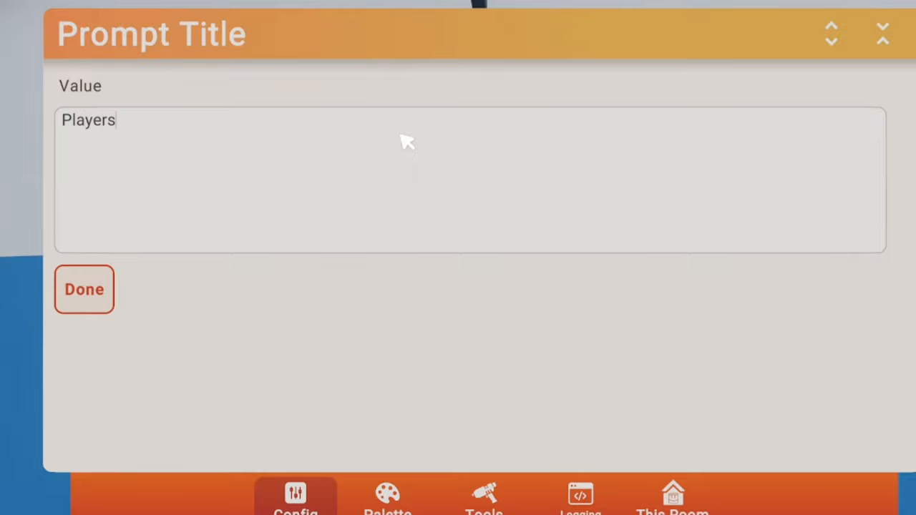
{"action": "type", "text": "Name"}
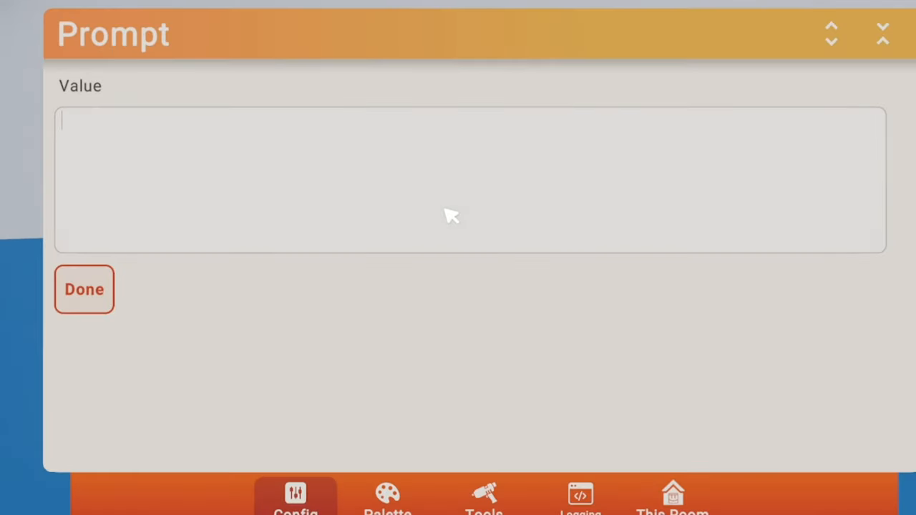
{"action": "type", "text": "Nmae"}
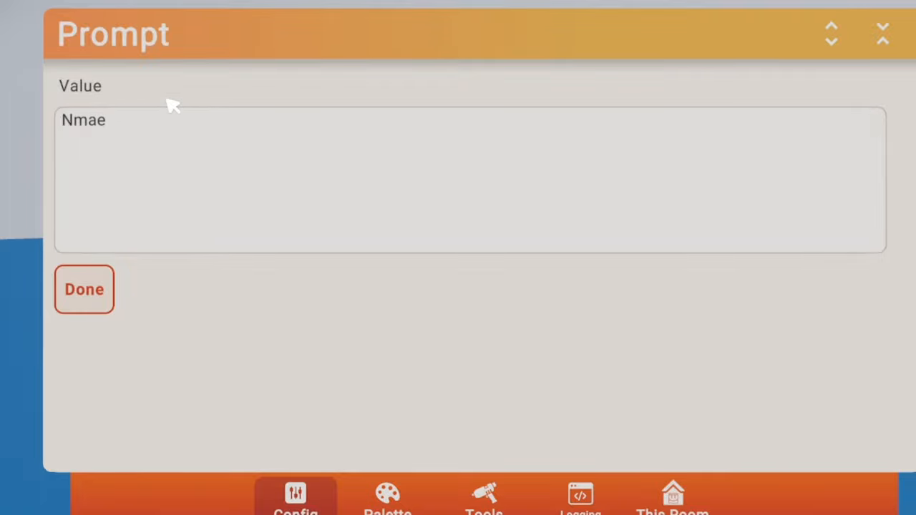
{"action": "type", "text": "Name"}
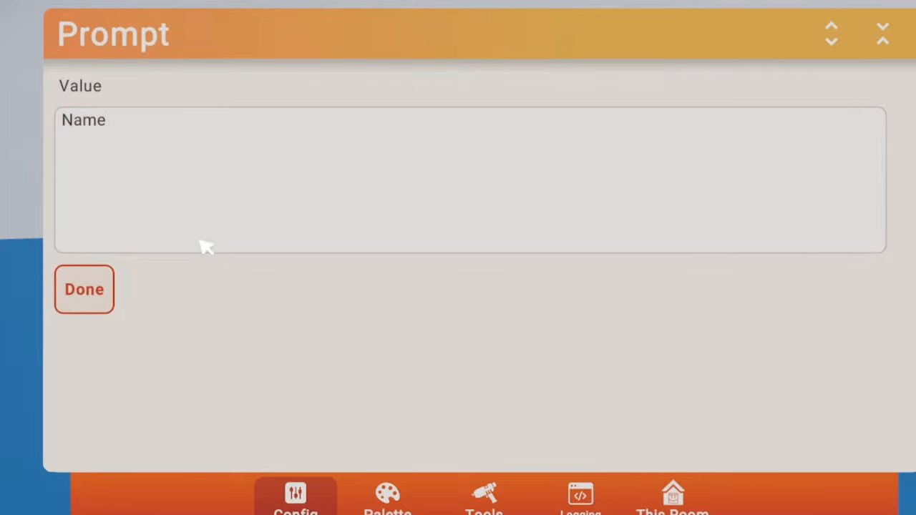
{"action": "left_click", "coordinate": [83, 289]}
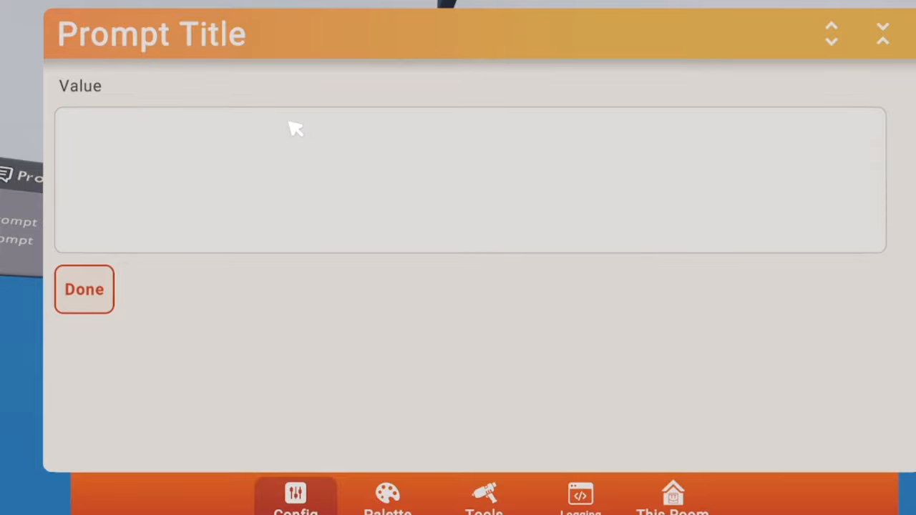
Set the second prompt's title to 'Age' and open String Format's format text.
{"action": "type", "text": "Players"}
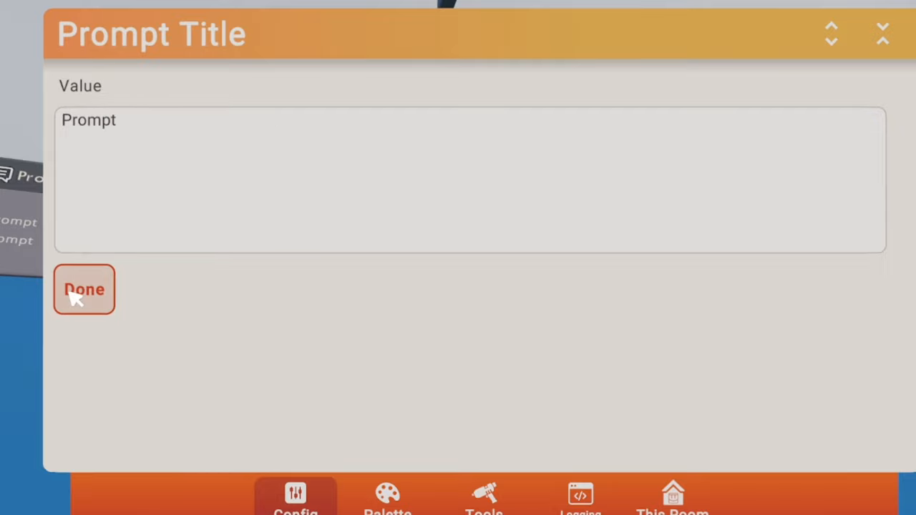
{"action": "left_click", "coordinate": [83, 289]}
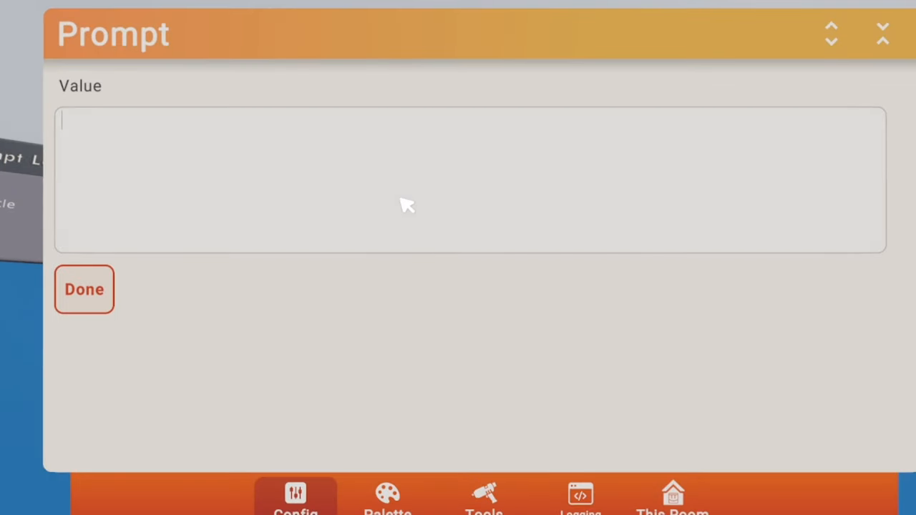
{"action": "type", "text": "Age"}
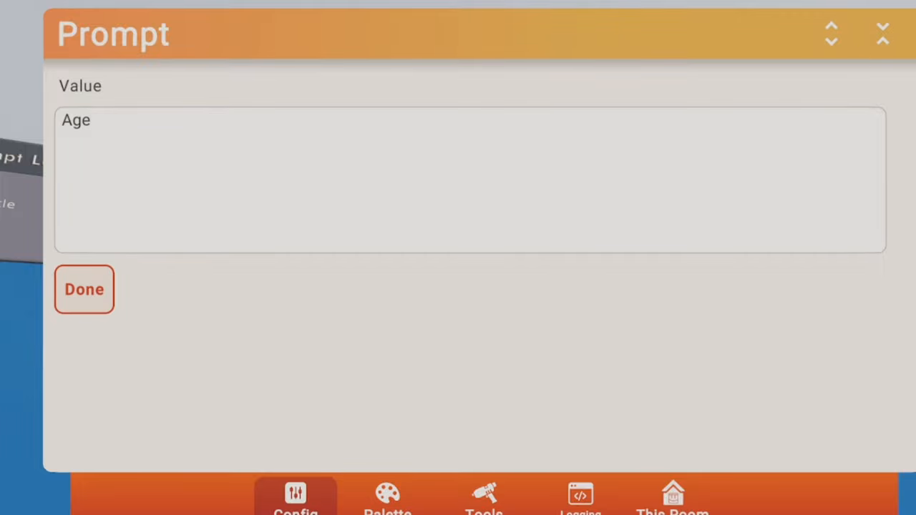
{"action": "left_click", "coordinate": [84, 289]}
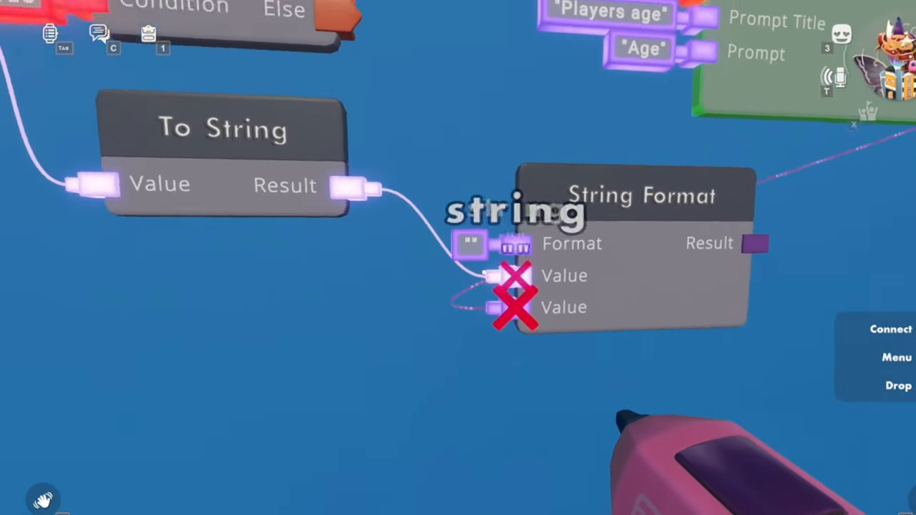
{"action": "left_click", "coordinate": [471, 243]}
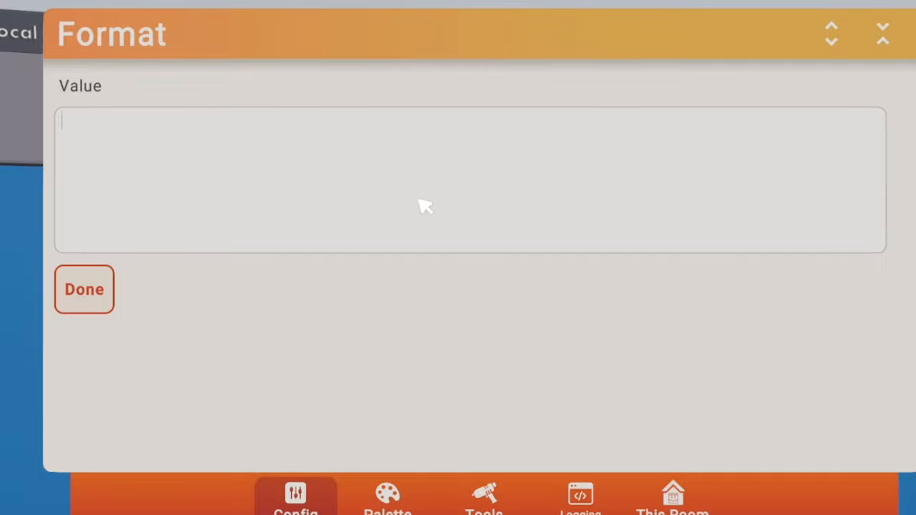
Enter format text 'Name: {0}' and 'Age: {1}' on two lines and confirm.
{"action": "type", "text": "Name:"}
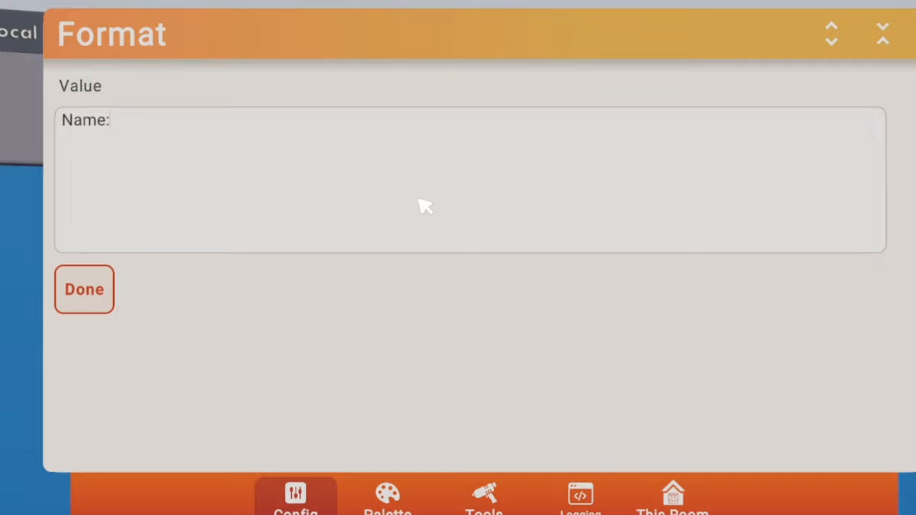
{"action": "left_click", "coordinate": [114, 119]}
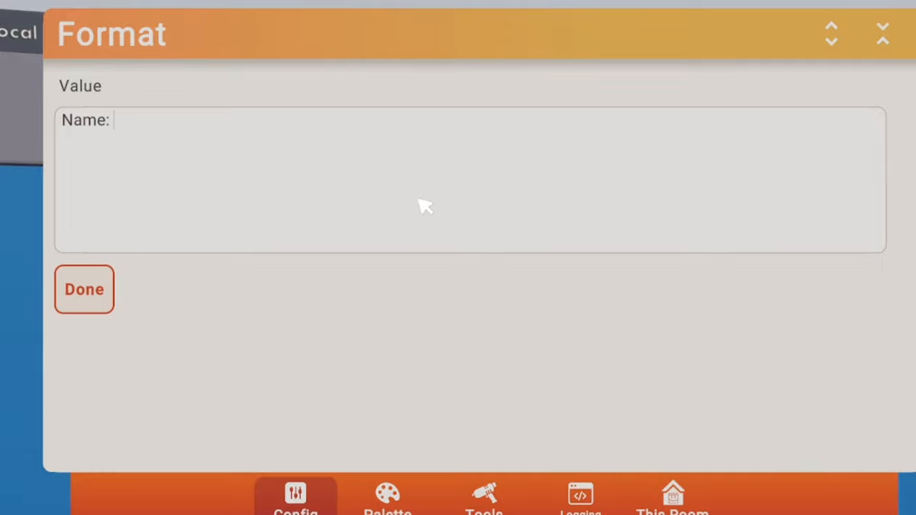
{"action": "type", "text": "{"}
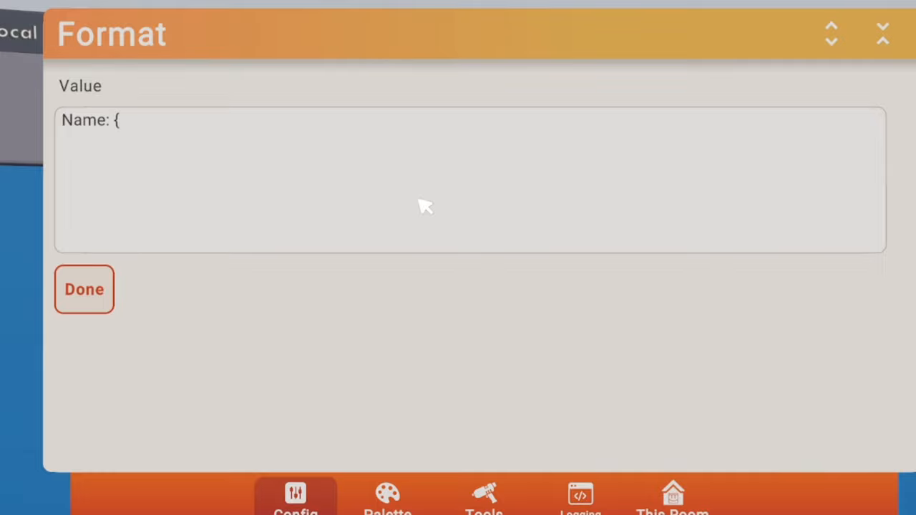
{"action": "type", "text": "0"}
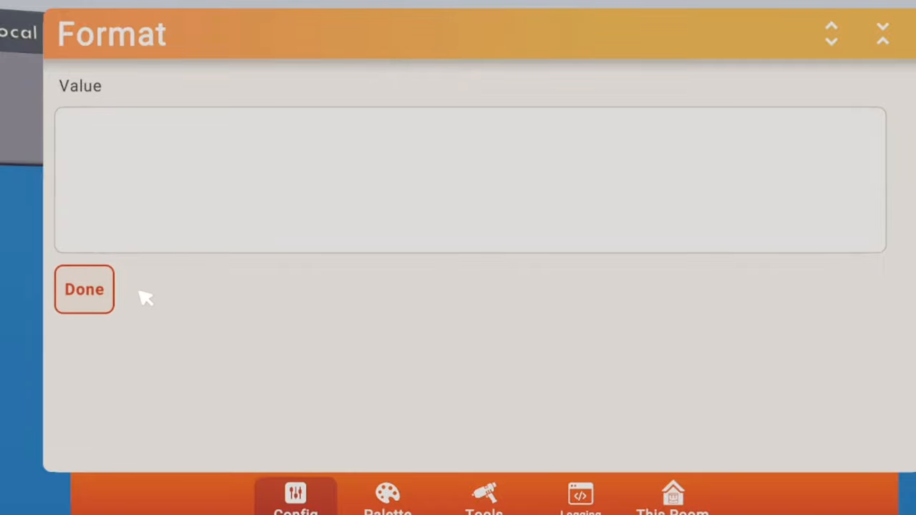
{"action": "type", "text": "Name: {0}"}
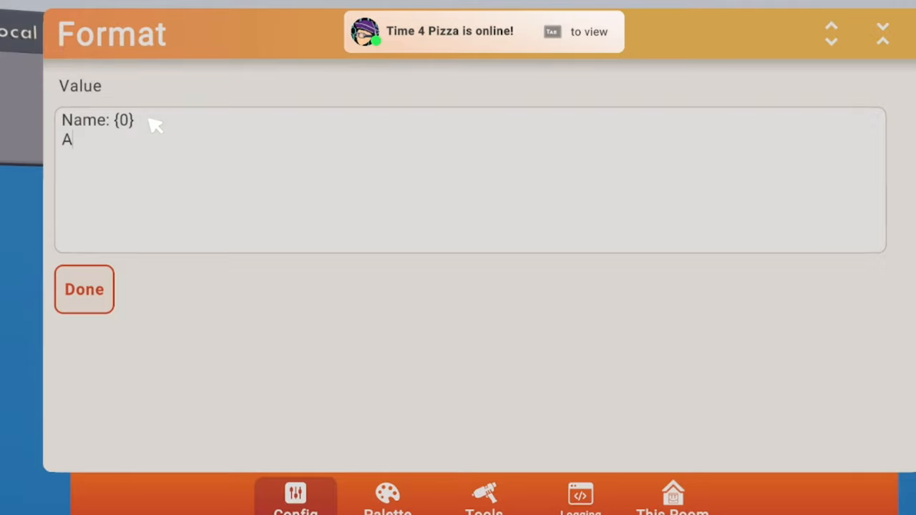
{"action": "type", "text": "ge"}
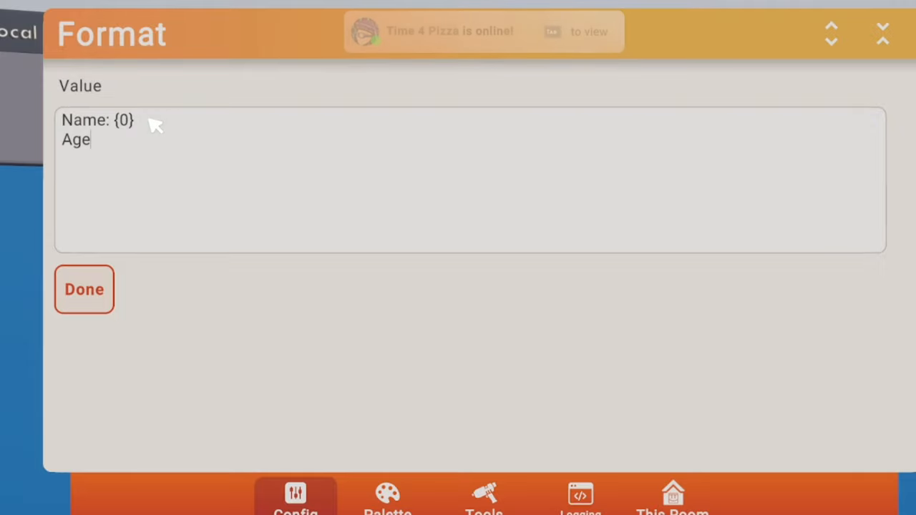
{"action": "type", "text": ":"}
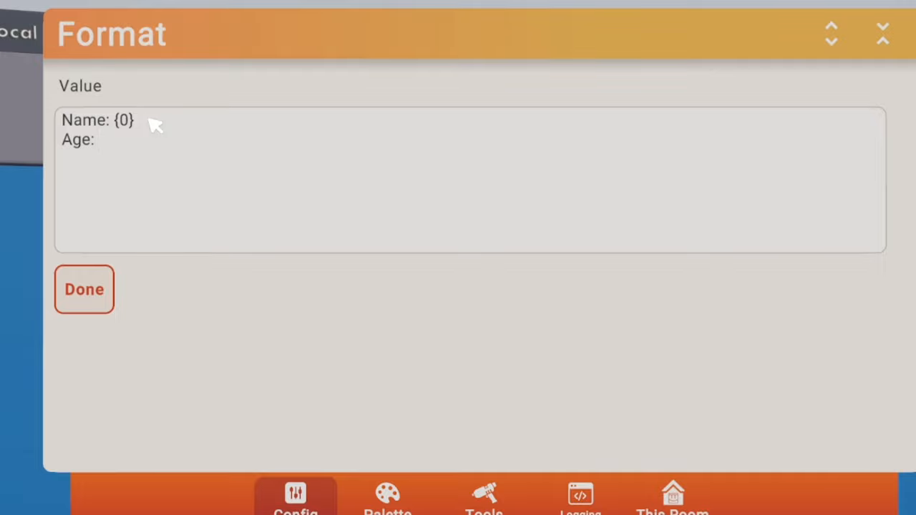
{"action": "type", "text": "{1"}
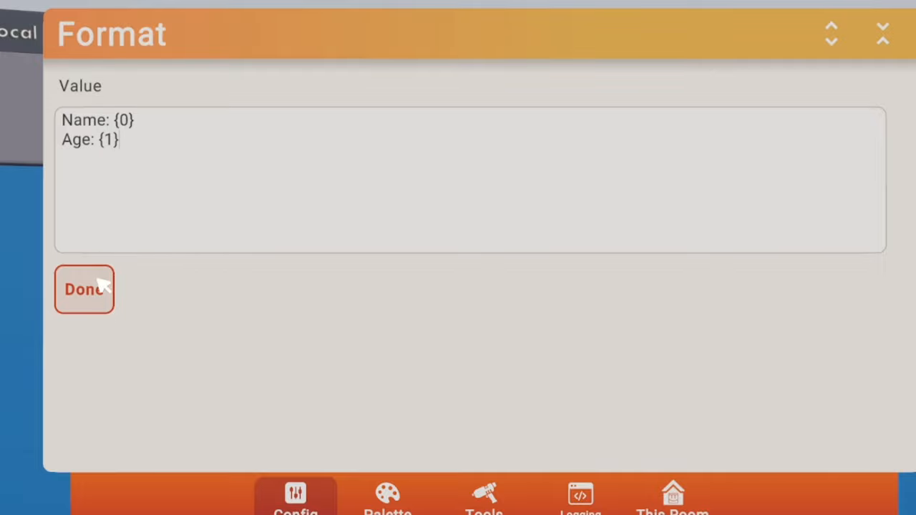
{"action": "mouse_move", "coordinate": [546, 198]}
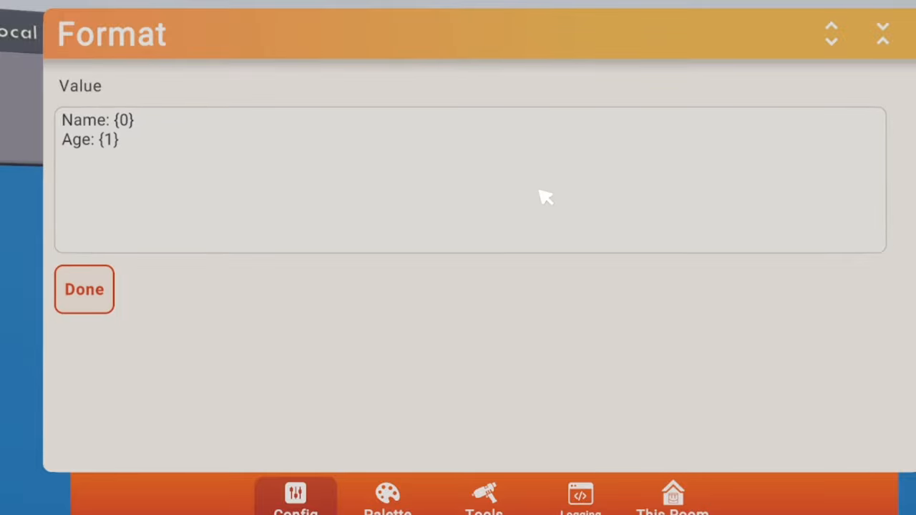
{"action": "left_click", "coordinate": [84, 289]}
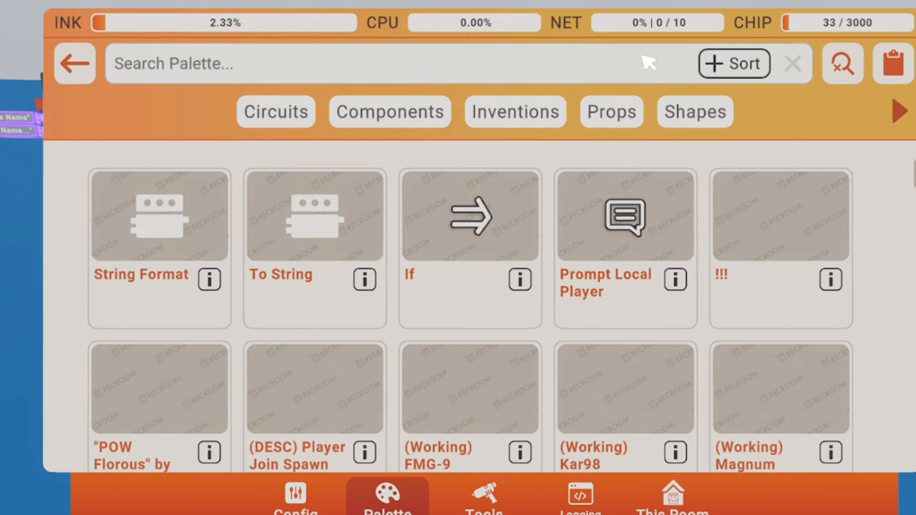
Search the palette for 'te' to find the Text display object.
{"action": "type", "text": "te"}
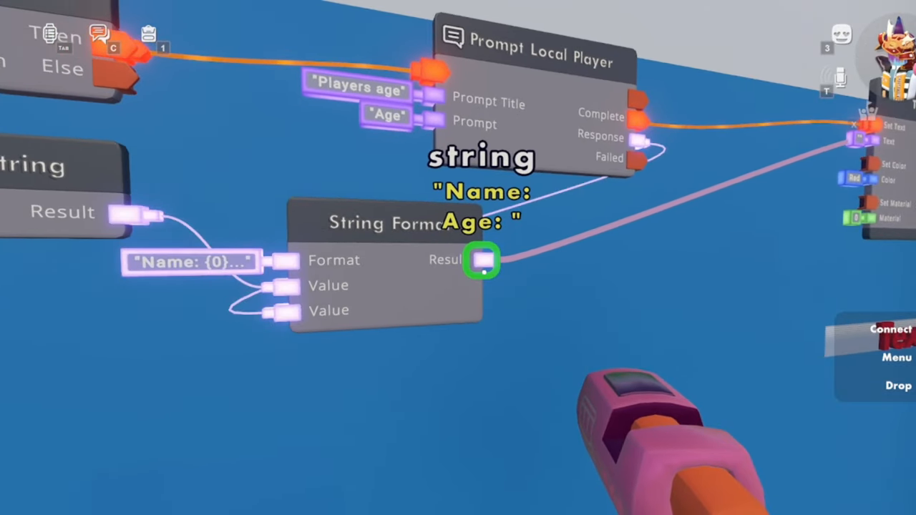
Reopen String Format's format text to verify 'Name: {0}' and 'Age: {1}', then close it.
{"action": "left_click", "coordinate": [193, 262]}
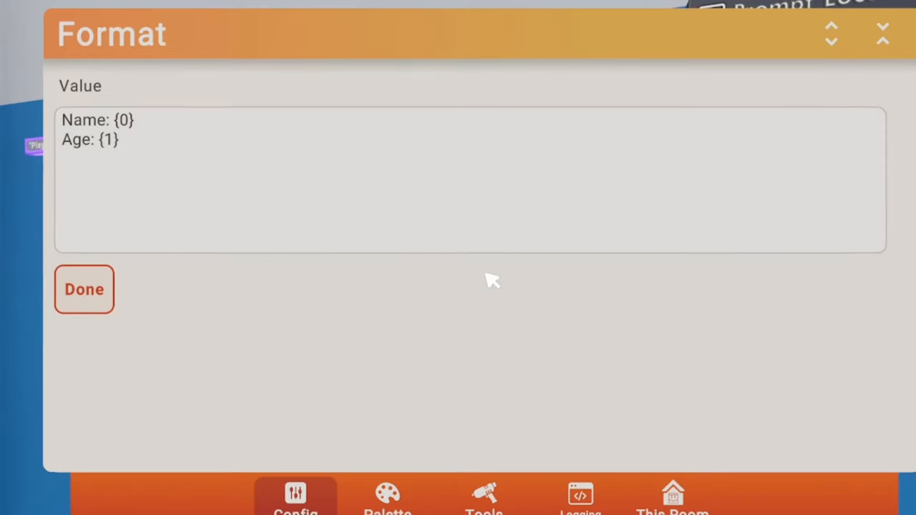
{"action": "left_click", "coordinate": [84, 289]}
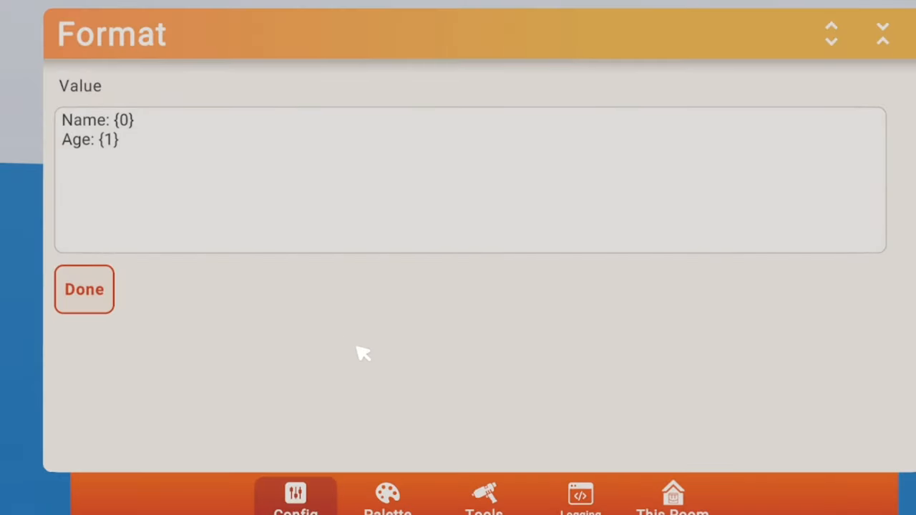
{"action": "mouse_move", "coordinate": [283, 433]}
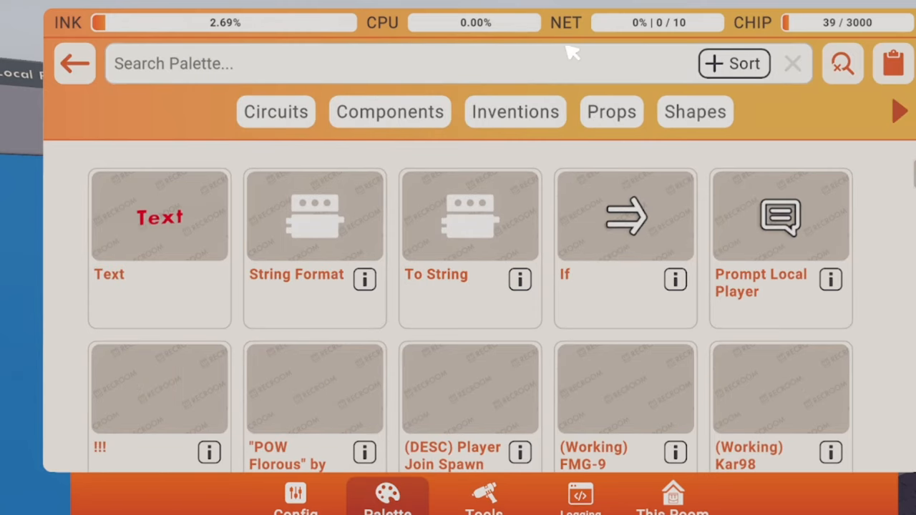
Search the palette for 'inte' to find and spawn an interaction trigger.
{"action": "type", "text": "inte"}
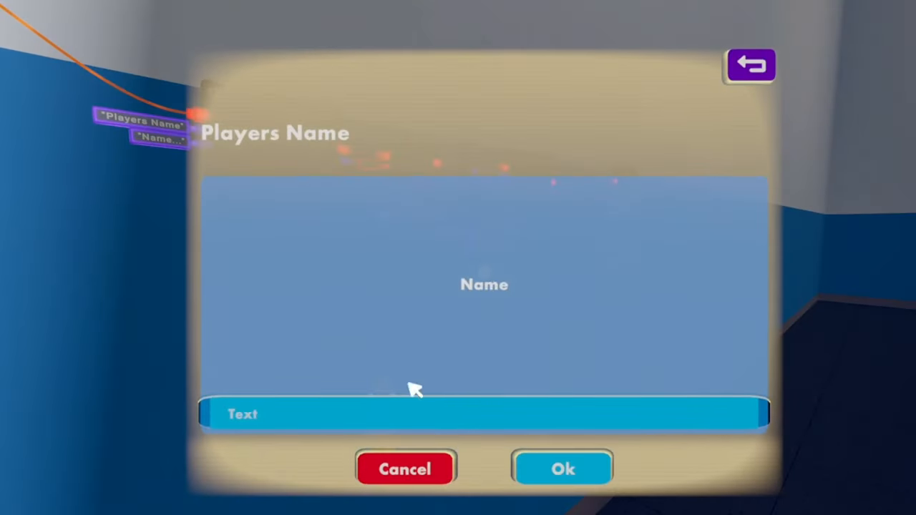
Answer the prompts with the name Joe and the age 17, submitting each.
{"action": "type", "text": "Joe"}
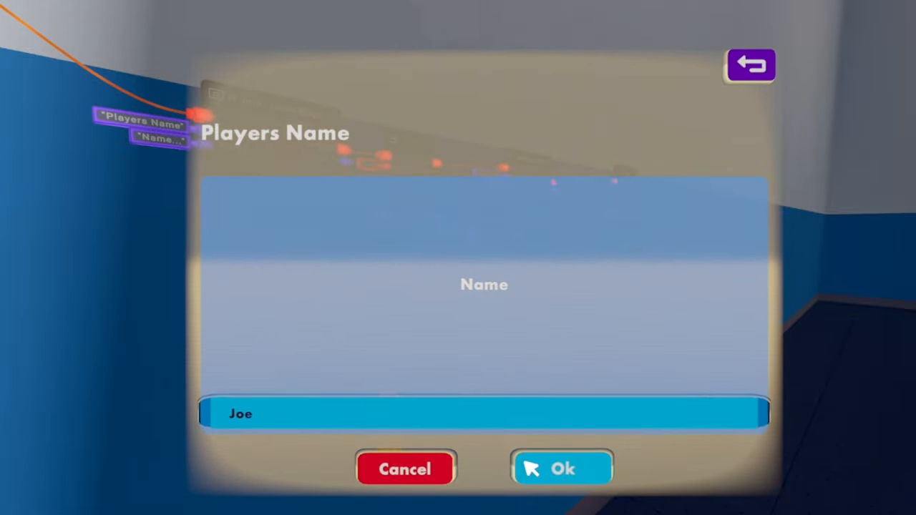
{"action": "left_click", "coordinate": [562, 469]}
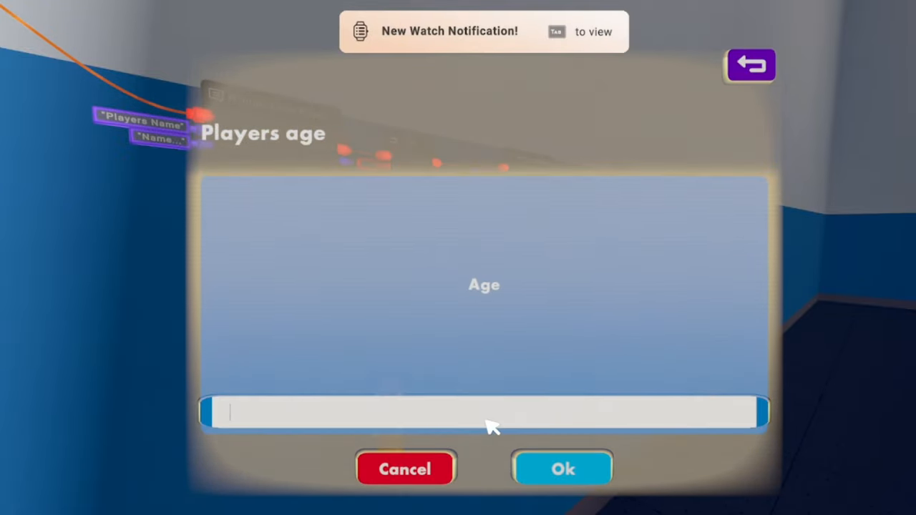
{"action": "type", "text": "17"}
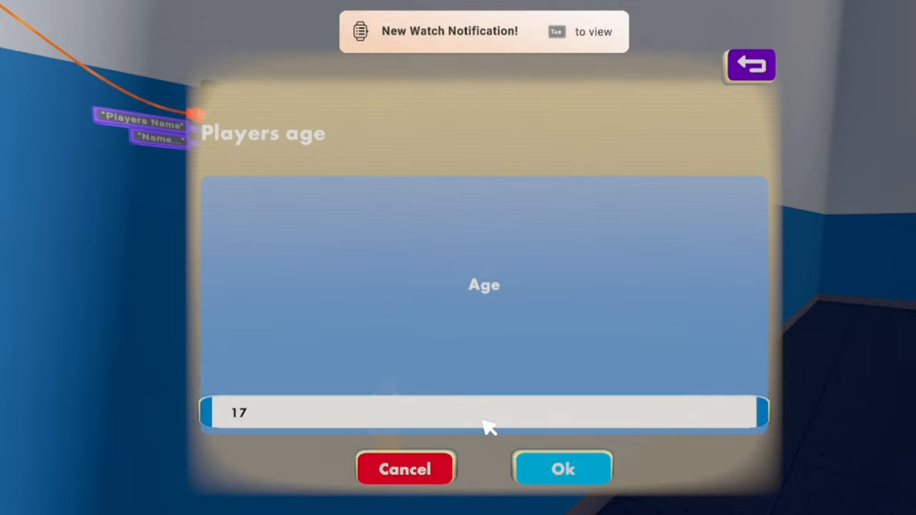
{"action": "left_click", "coordinate": [563, 469]}
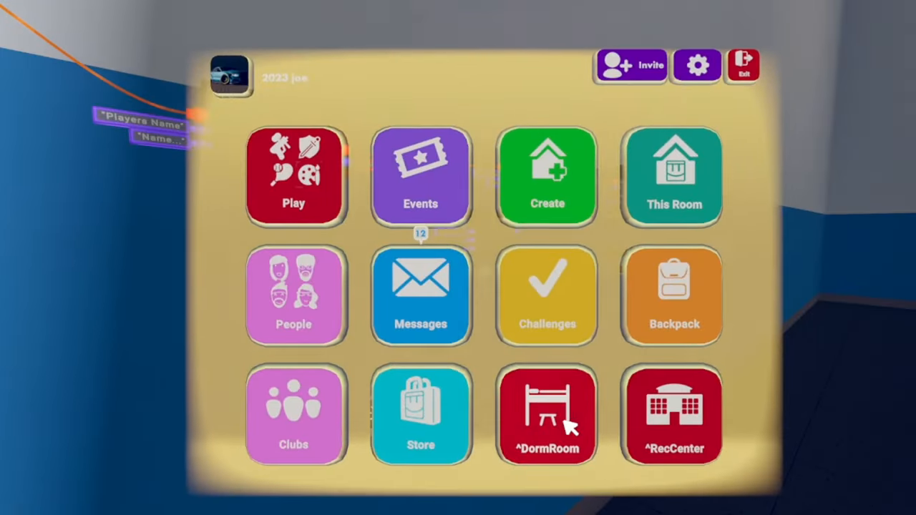